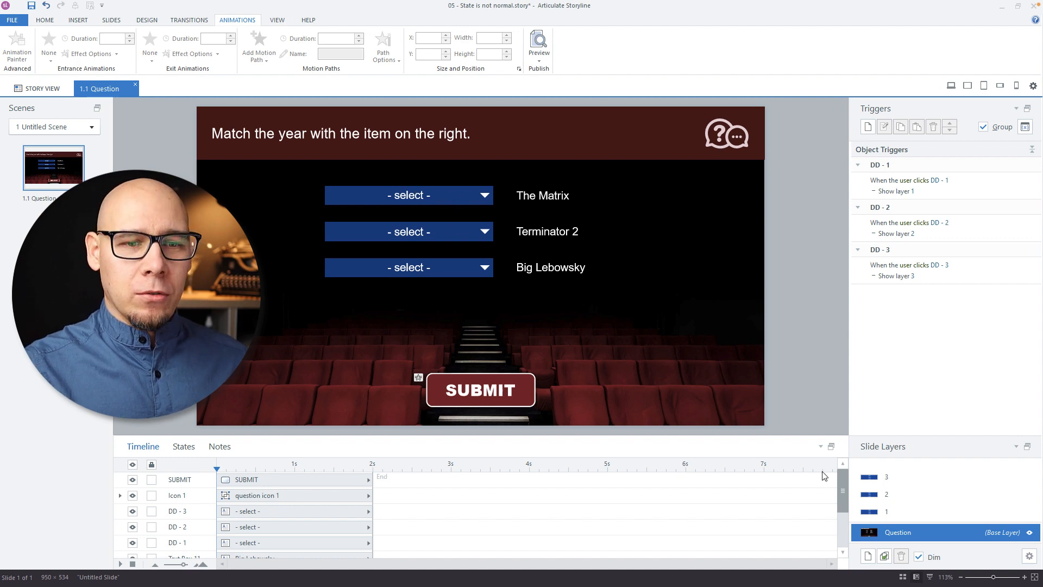
- Inspect the first year dropdown's states, including its 1999 state
click(409, 268)
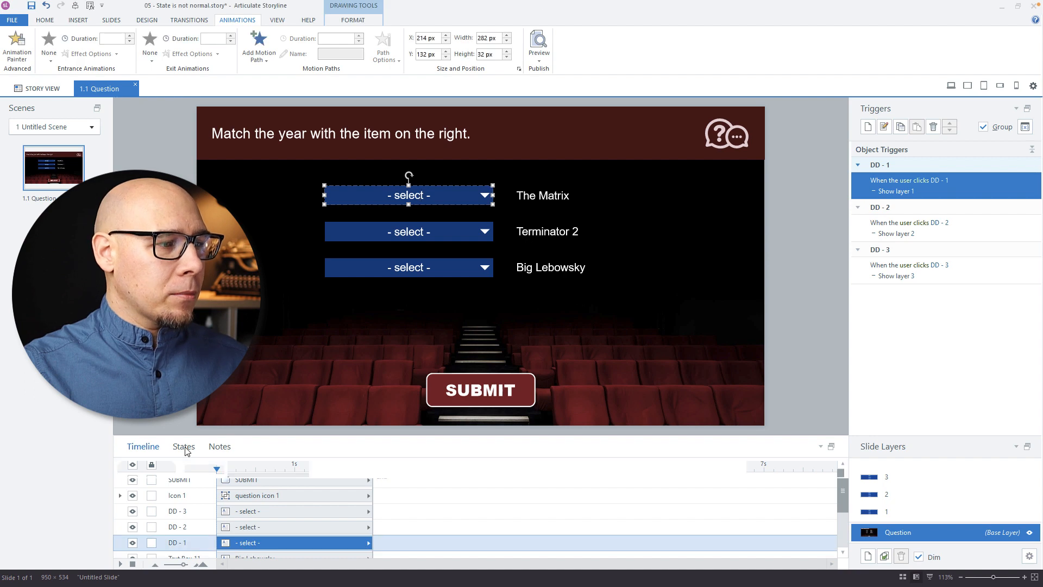
click(183, 447)
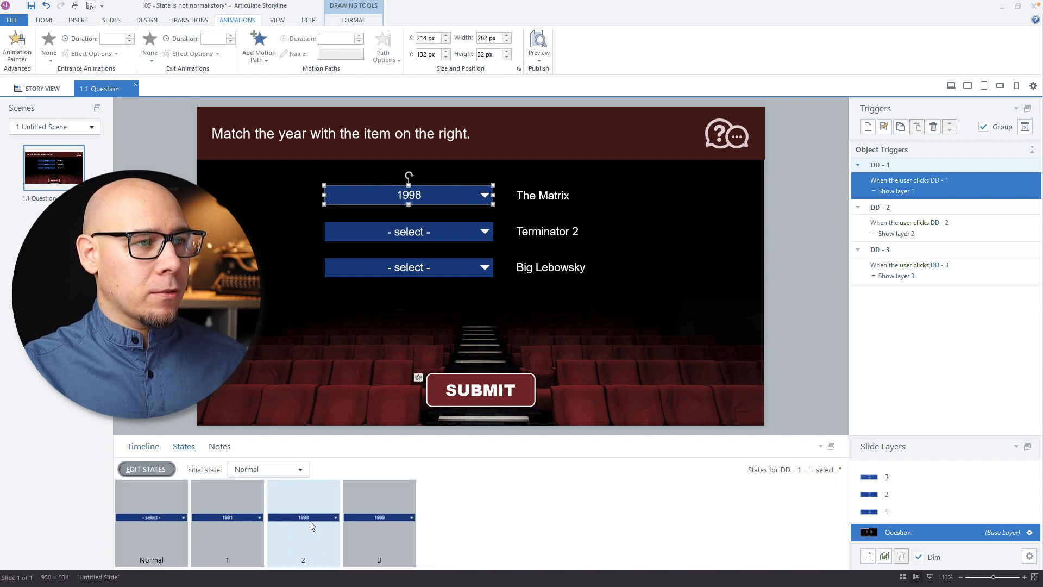
click(379, 521)
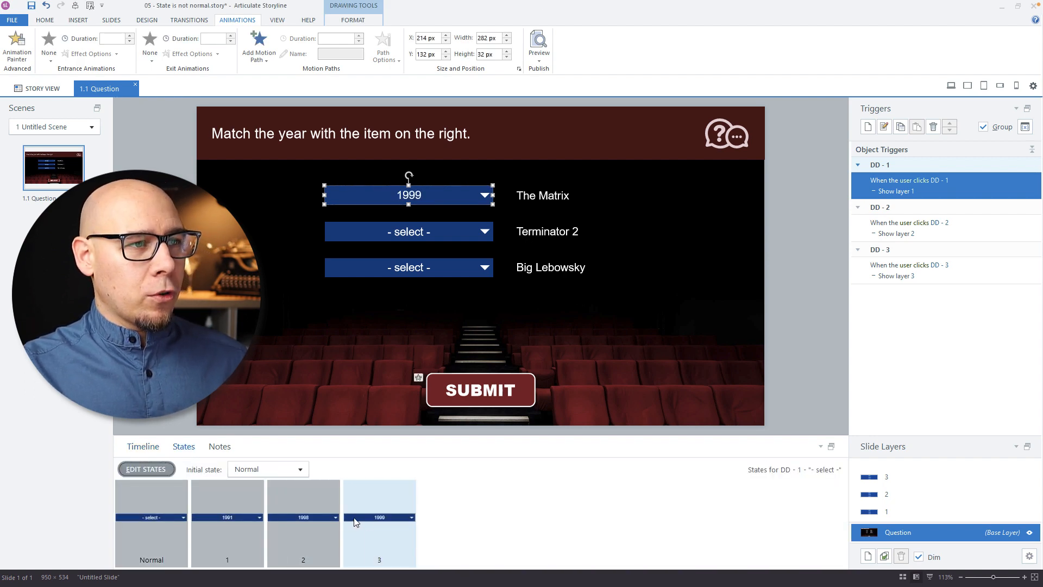
- Set the SUBMIT button's initial state to Hidden and start a new trigger
click(143, 446)
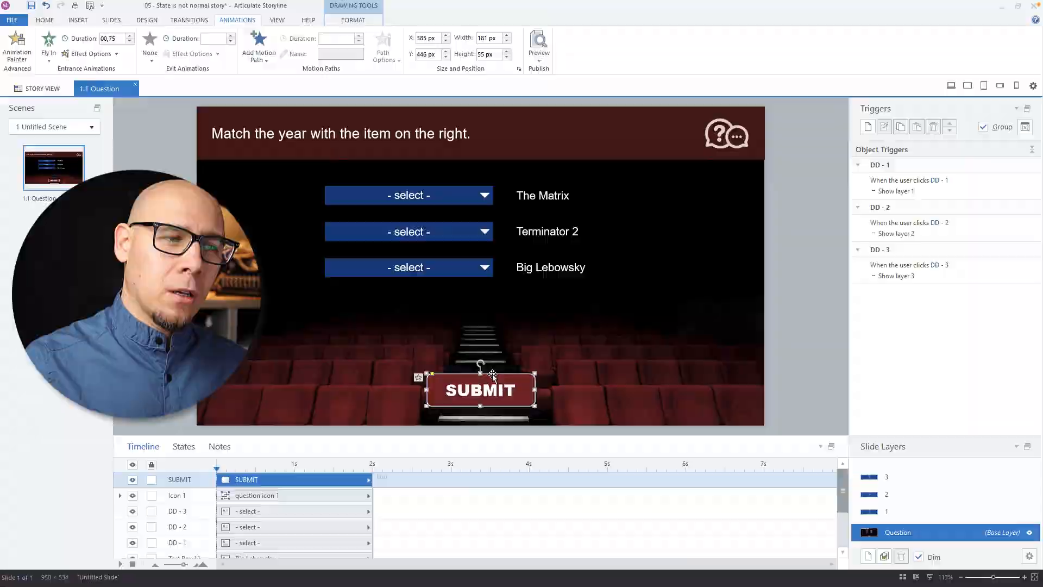
click(408, 194)
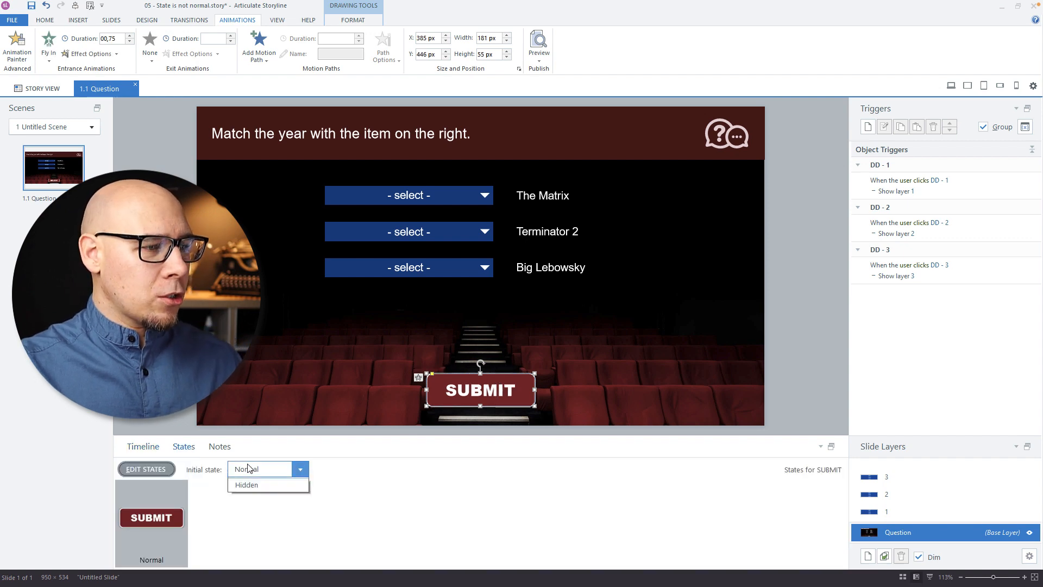
click(142, 445)
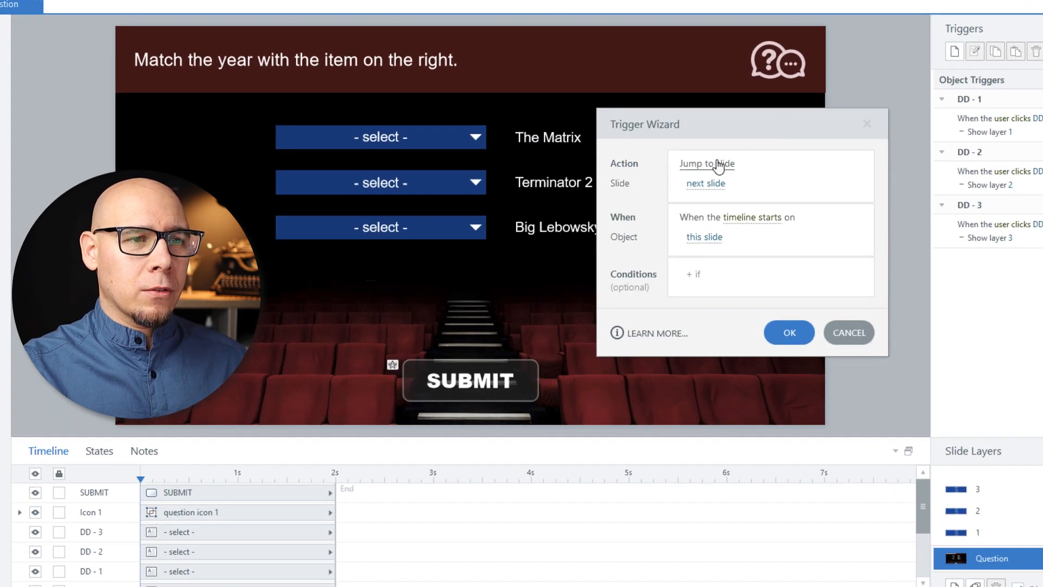
- Make the trigger action Change state of SUBMIT to Normal
click(707, 164)
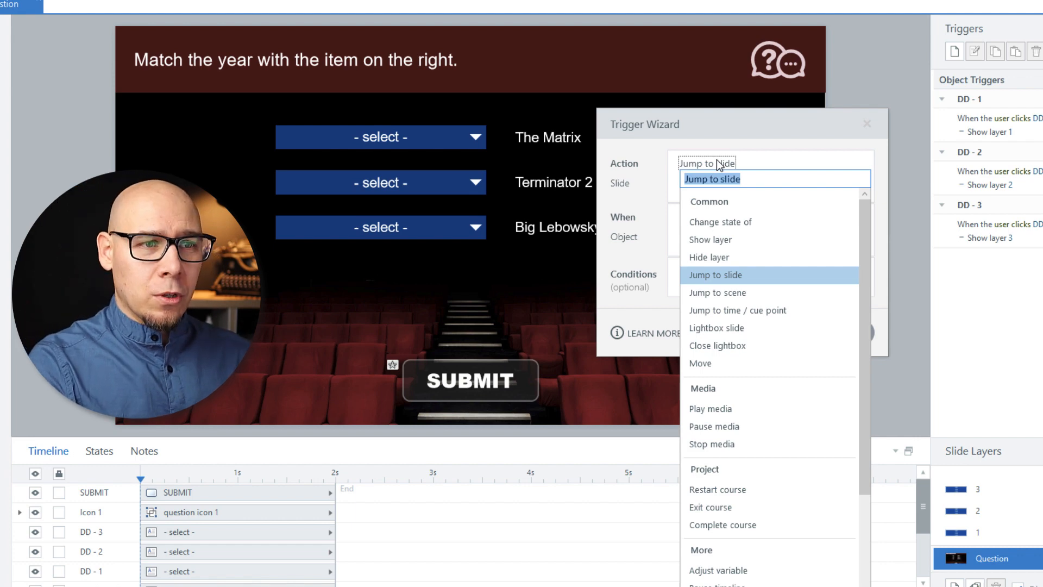
text(ch)
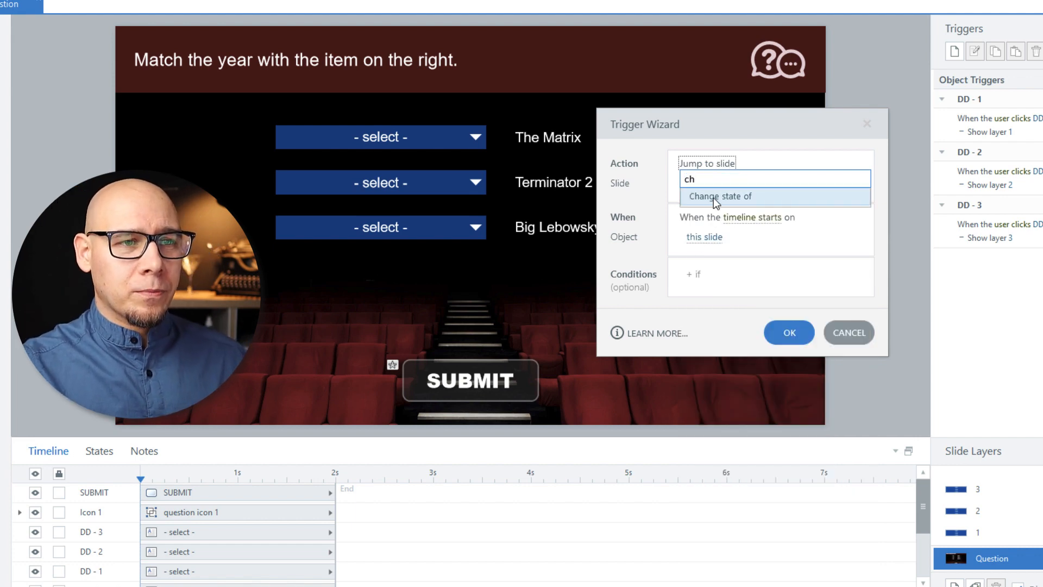
click(719, 197)
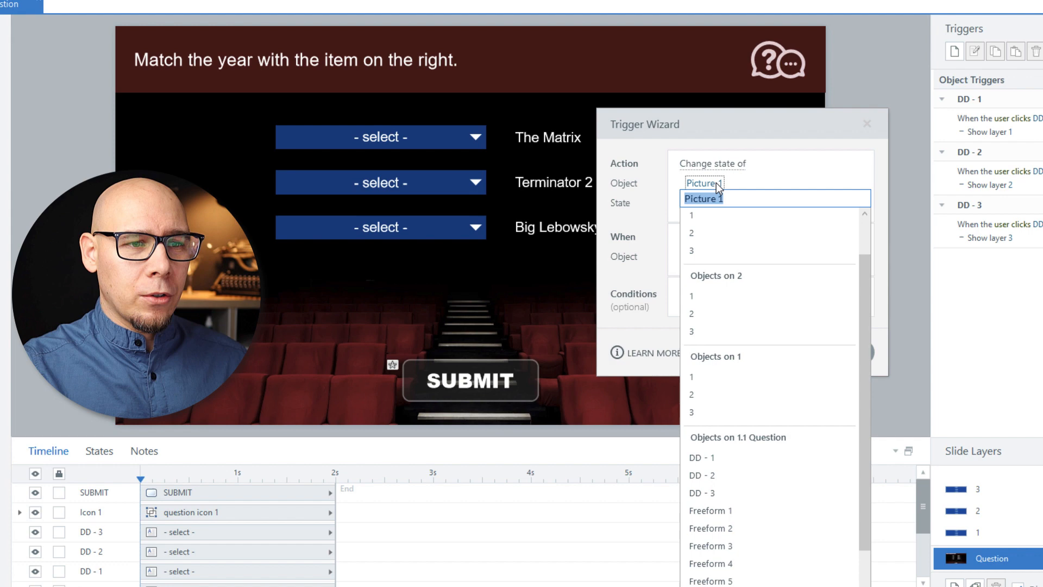
scroll(down, 3)
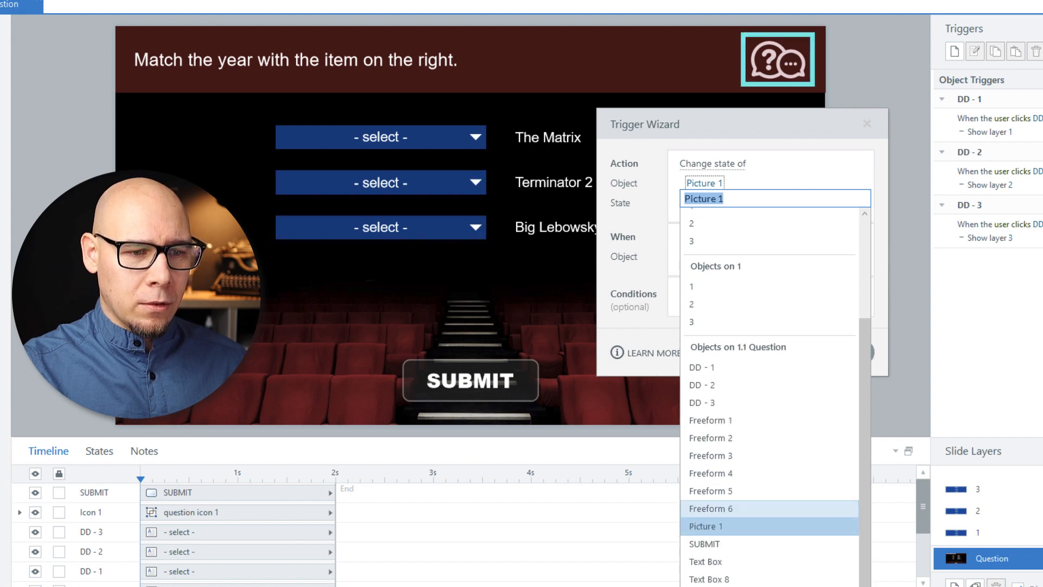
click(705, 543)
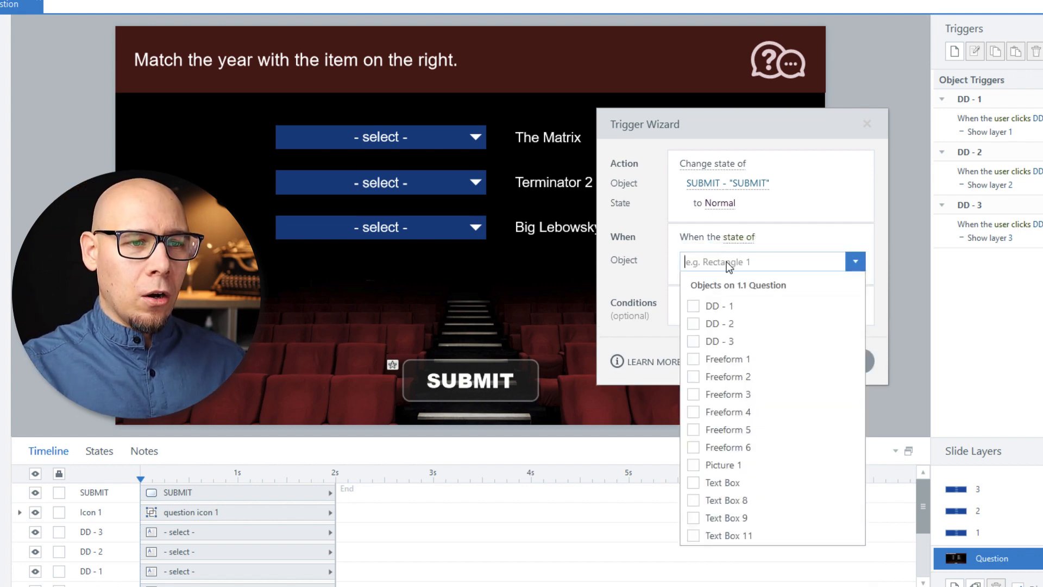
- Condition it on DD-1, DD-2 and DD-3 all not being in the Normal state, and confirm
click(694, 324)
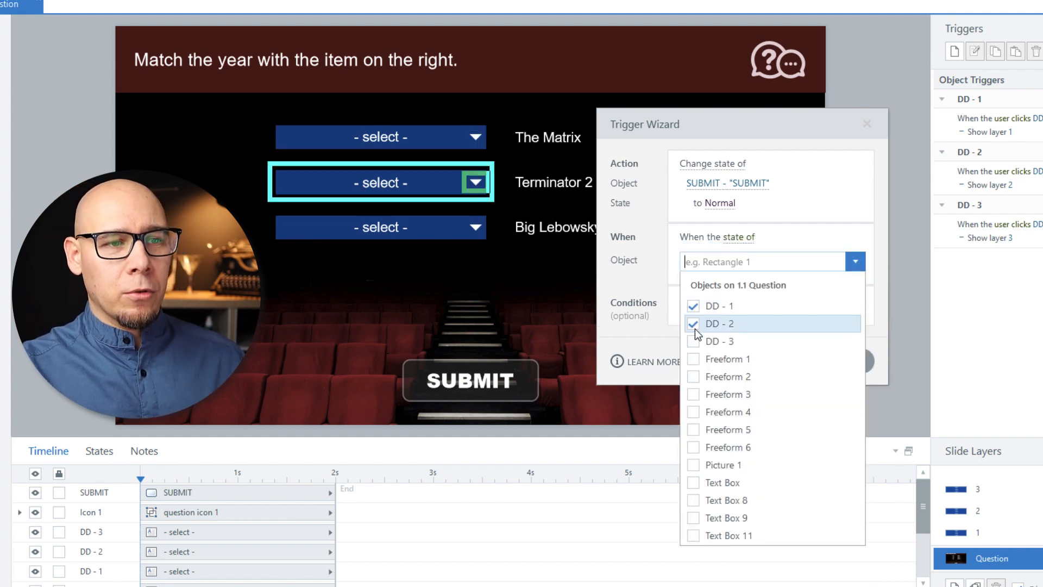
click(719, 341)
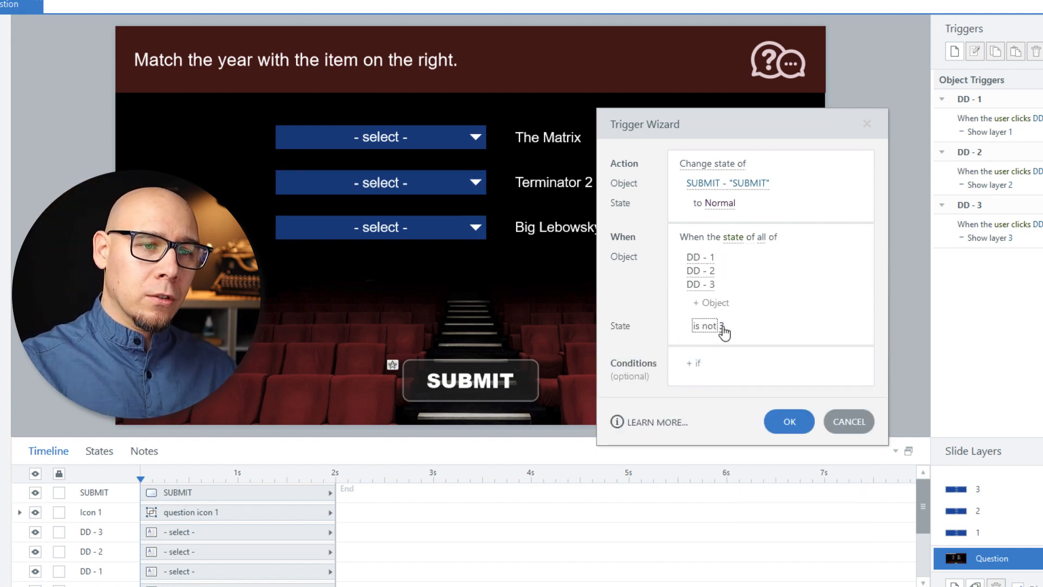
click(708, 326)
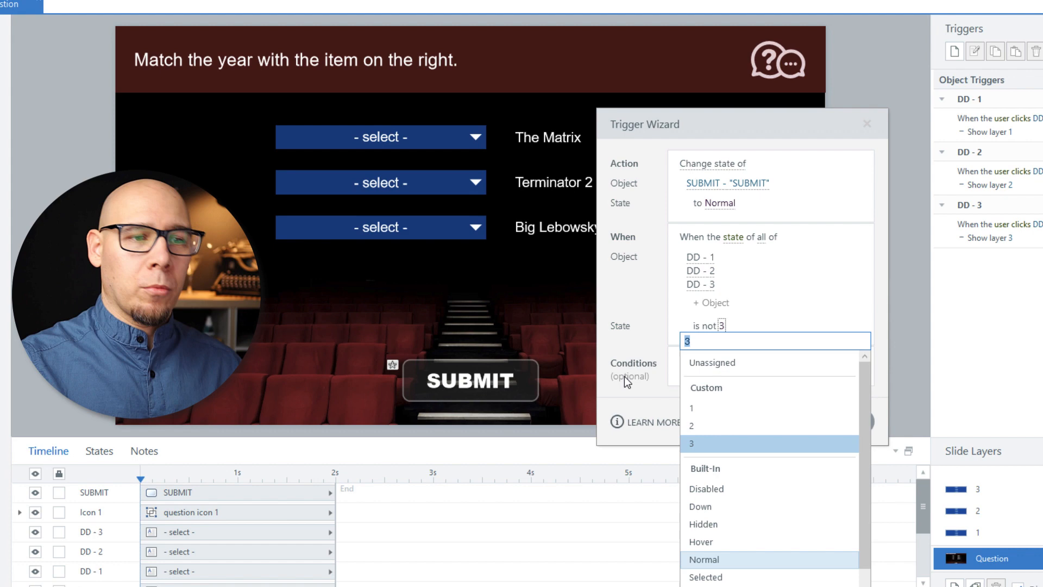
click(704, 559)
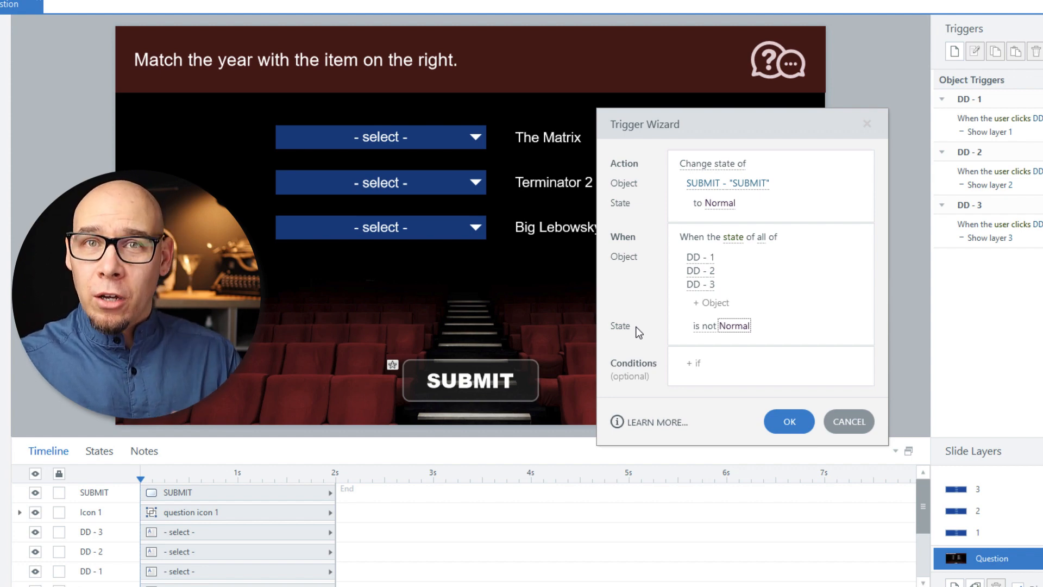
click(789, 421)
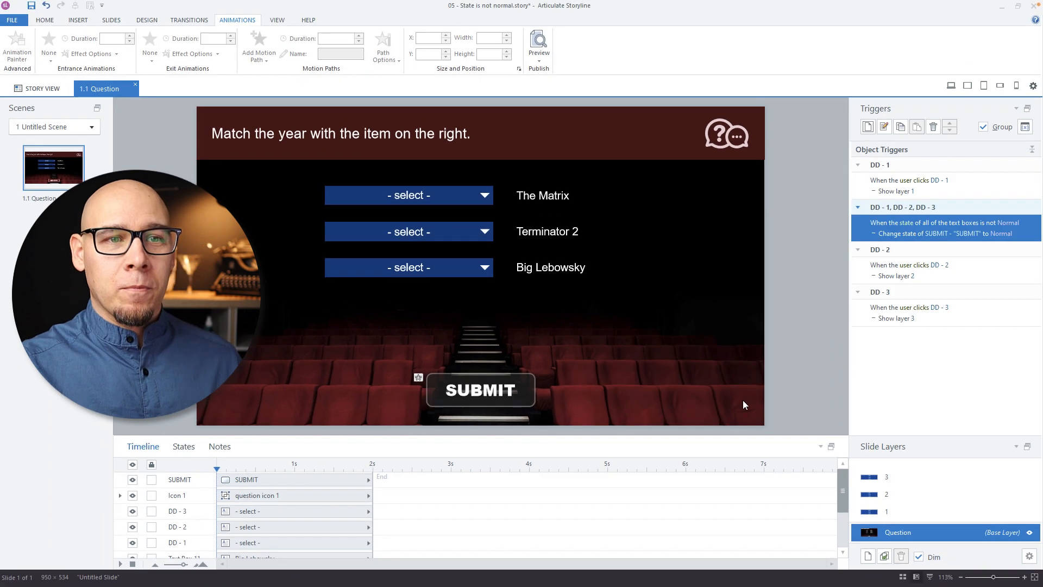
click(537, 47)
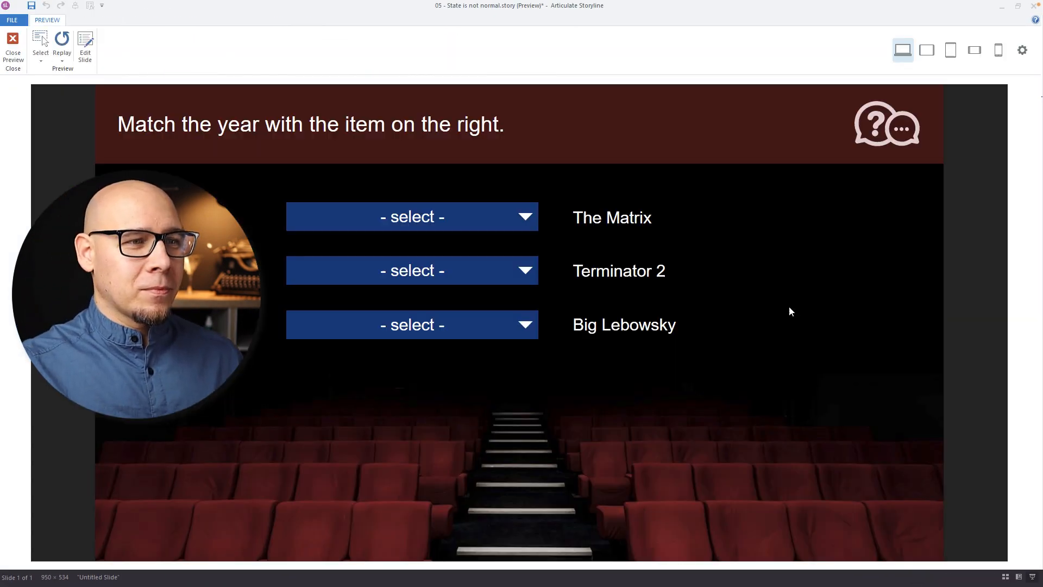
click(412, 216)
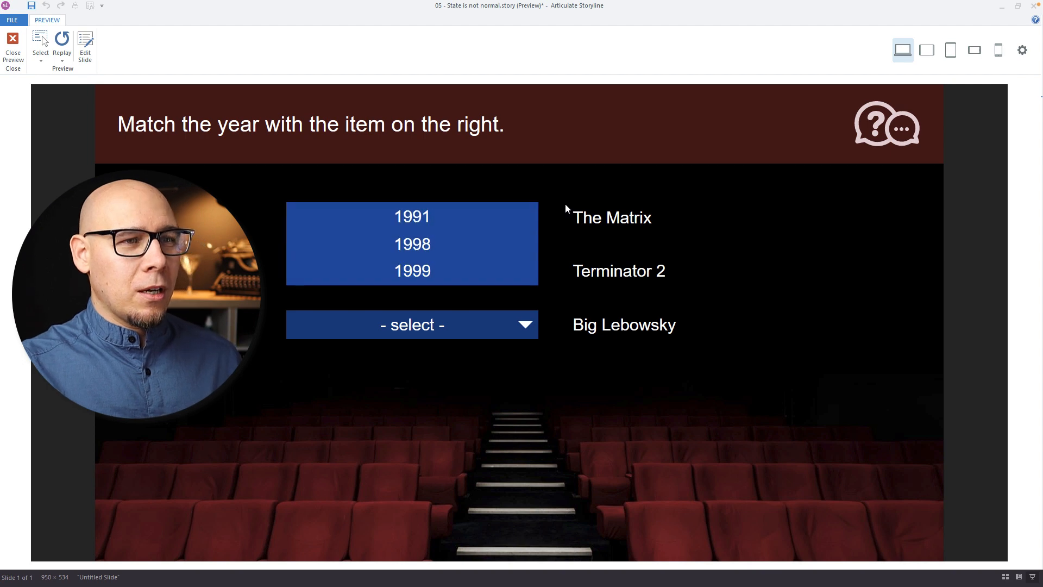
click(411, 325)
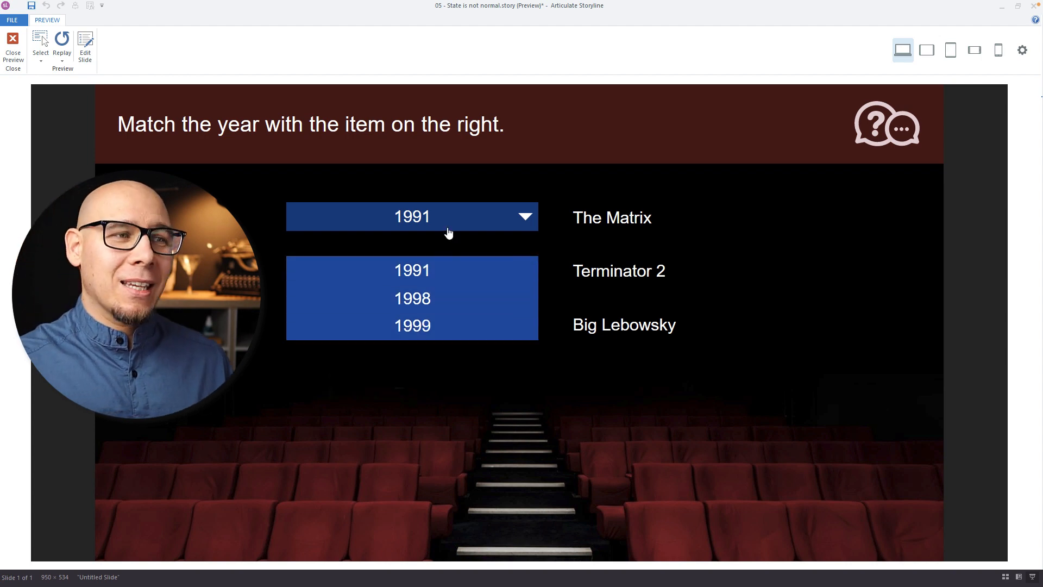
click(412, 298)
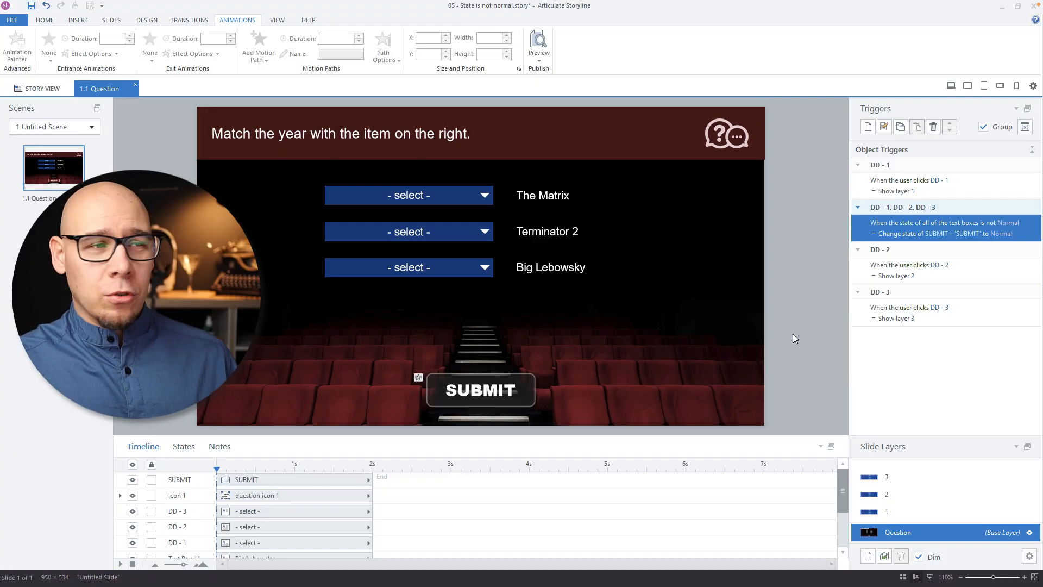
- Add a new state named x to the first year dropdown
click(409, 195)
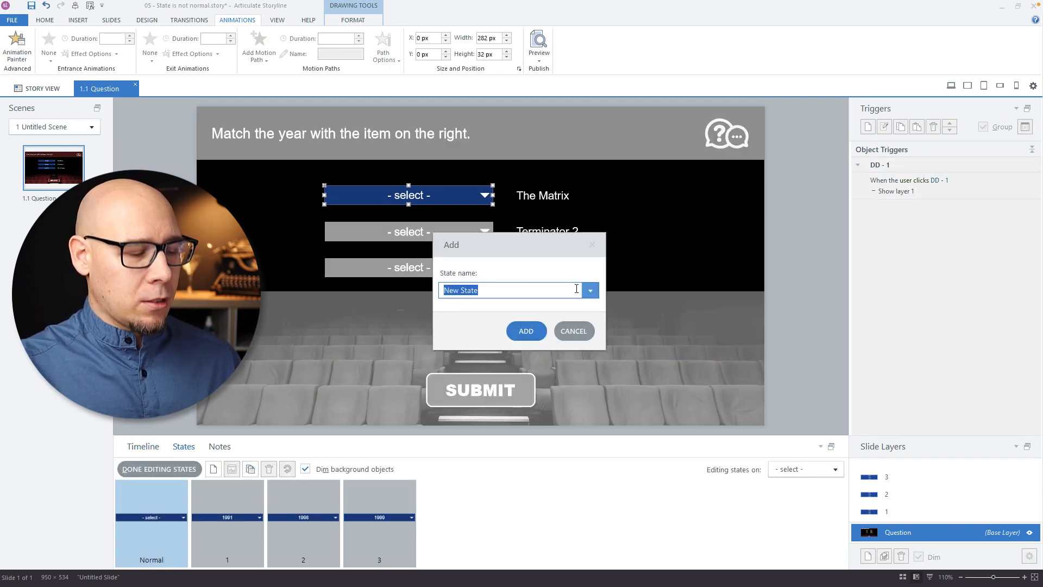
click(525, 330)
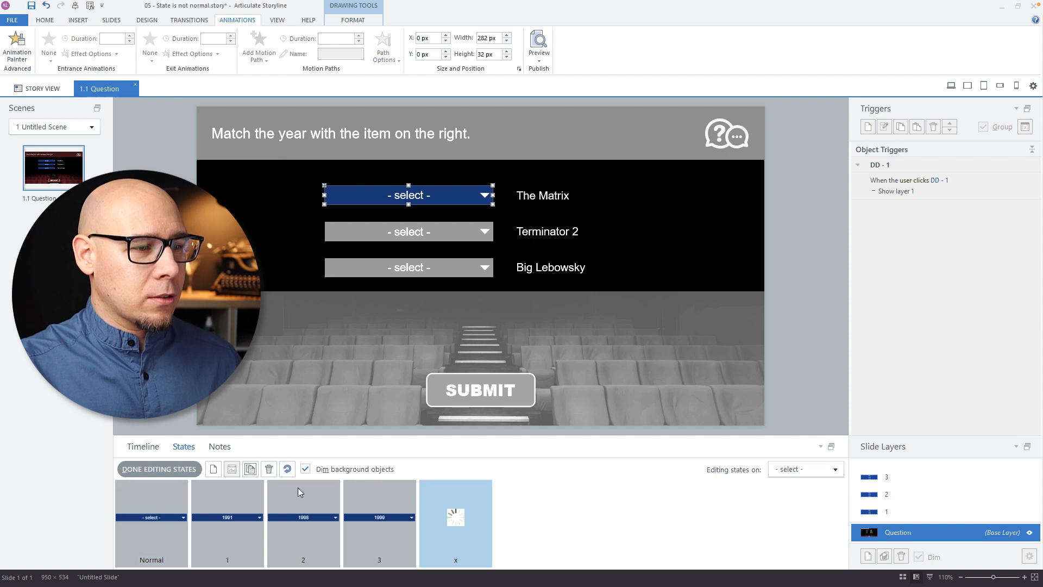
click(159, 469)
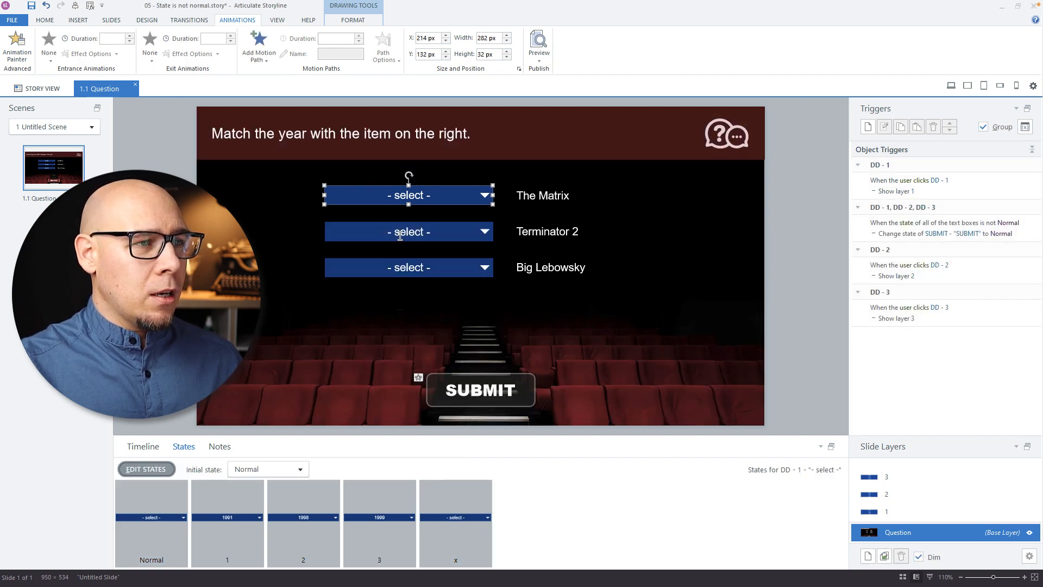
- Add the x state to the Terminator 2 dropdown as well
click(298, 469)
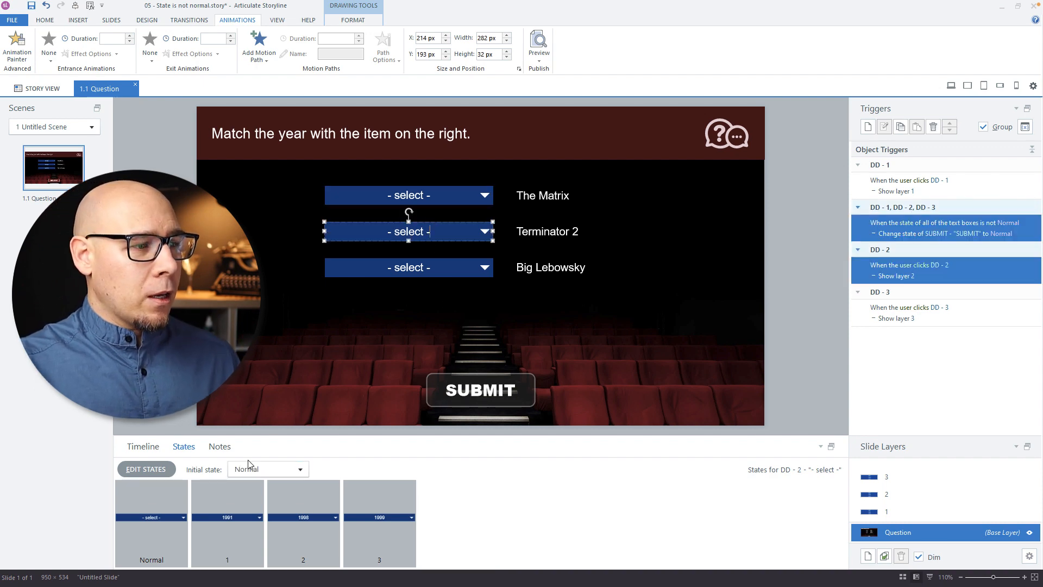
click(144, 469)
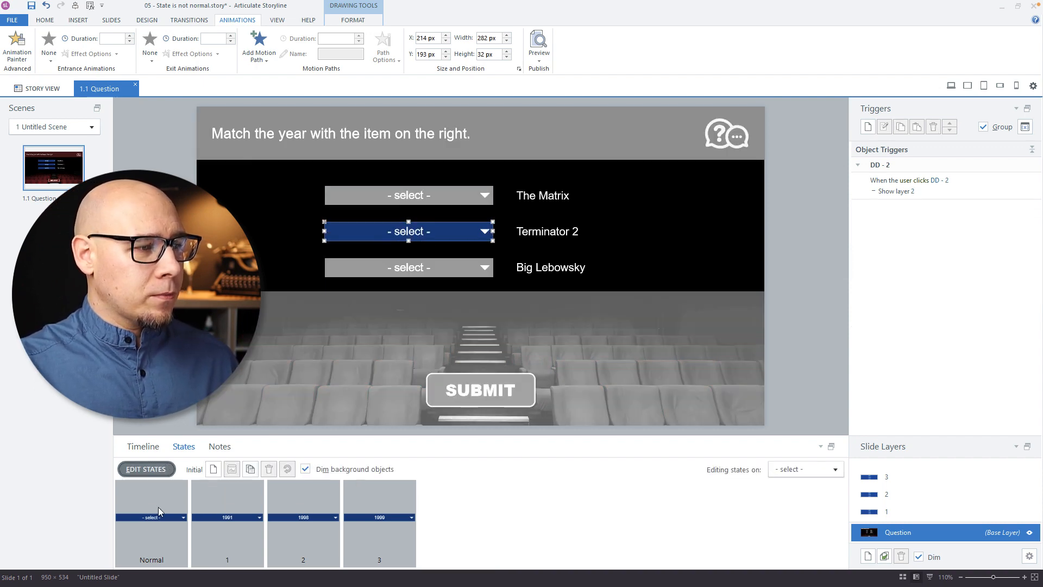
click(145, 469)
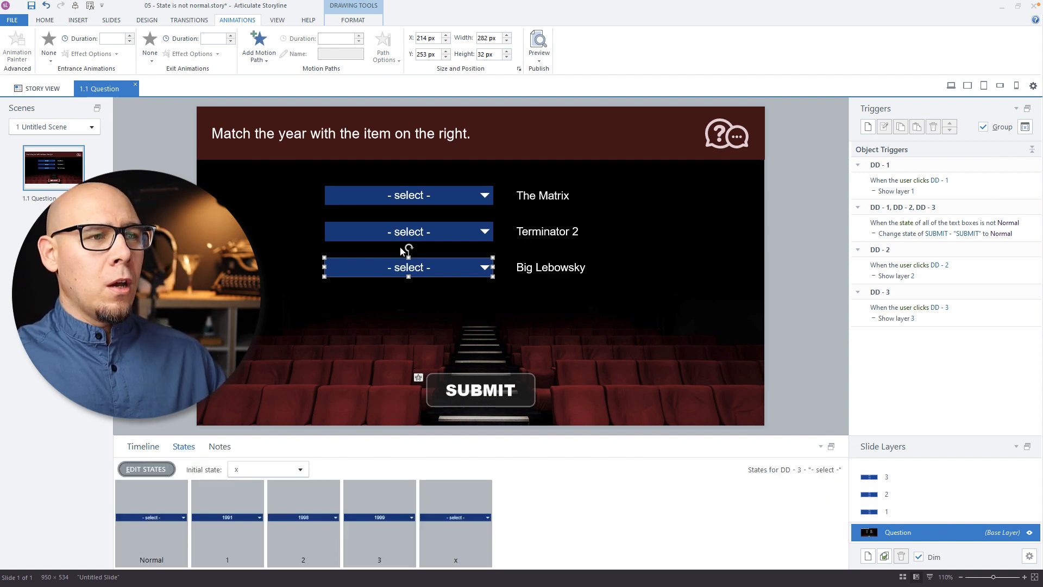
- Set the dropdowns' initial state to x, ending with the Big Lebowsky dropdown
click(408, 194)
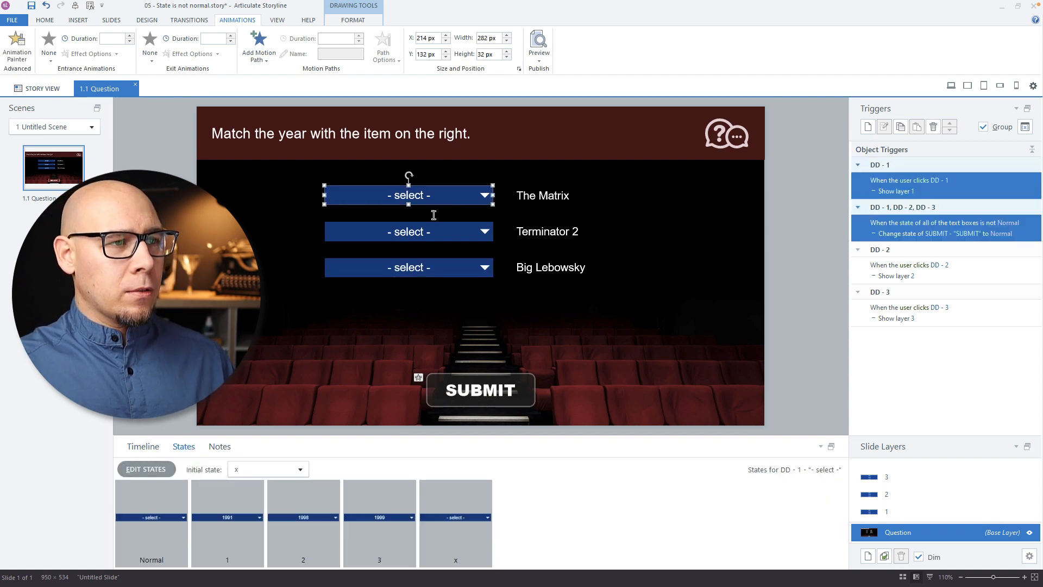
click(409, 268)
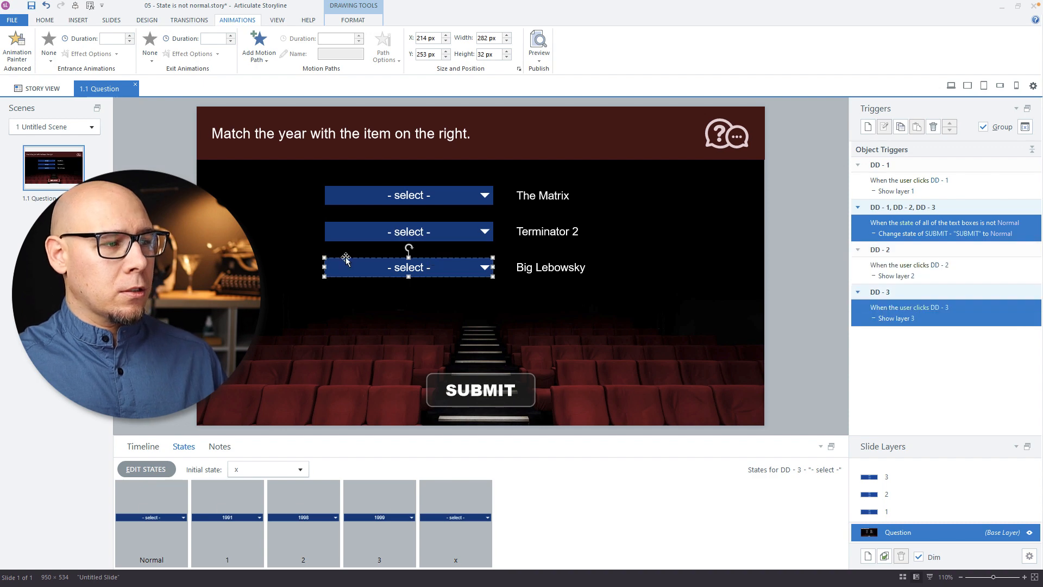
click(142, 446)
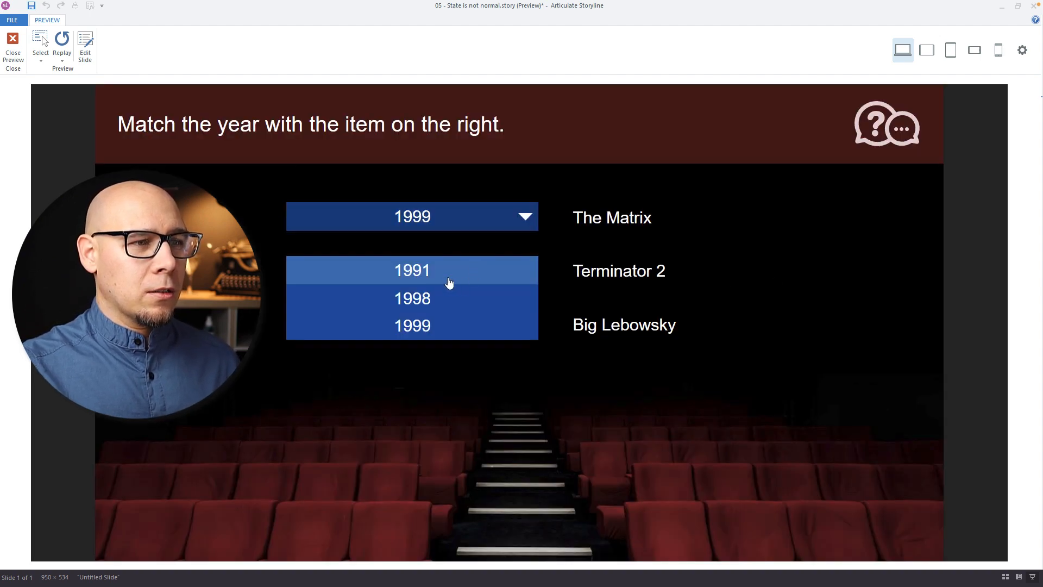
- In preview, choose 1991 for Terminator 2 alongside 1999 for The Matrix
click(411, 271)
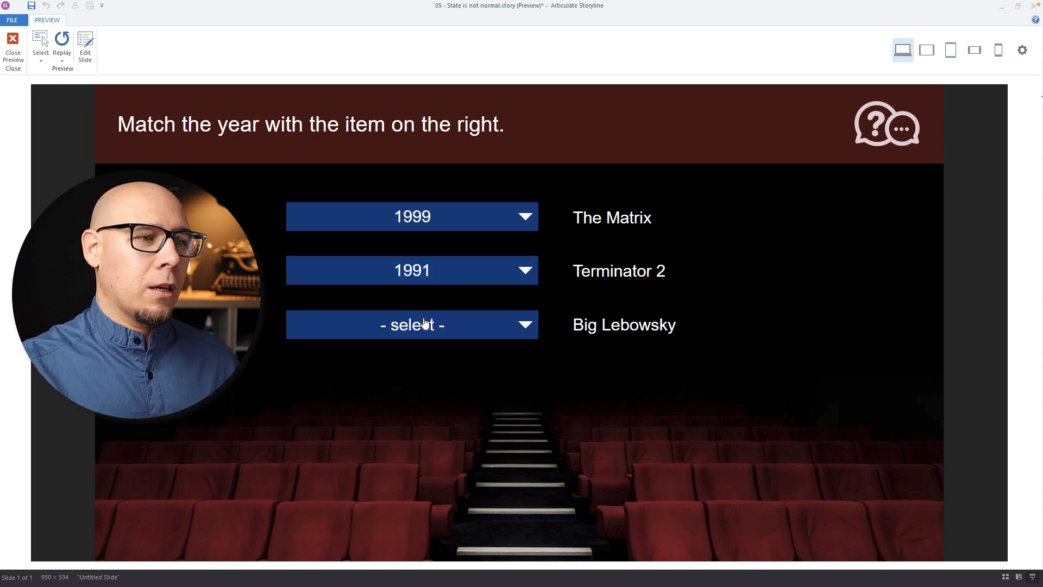